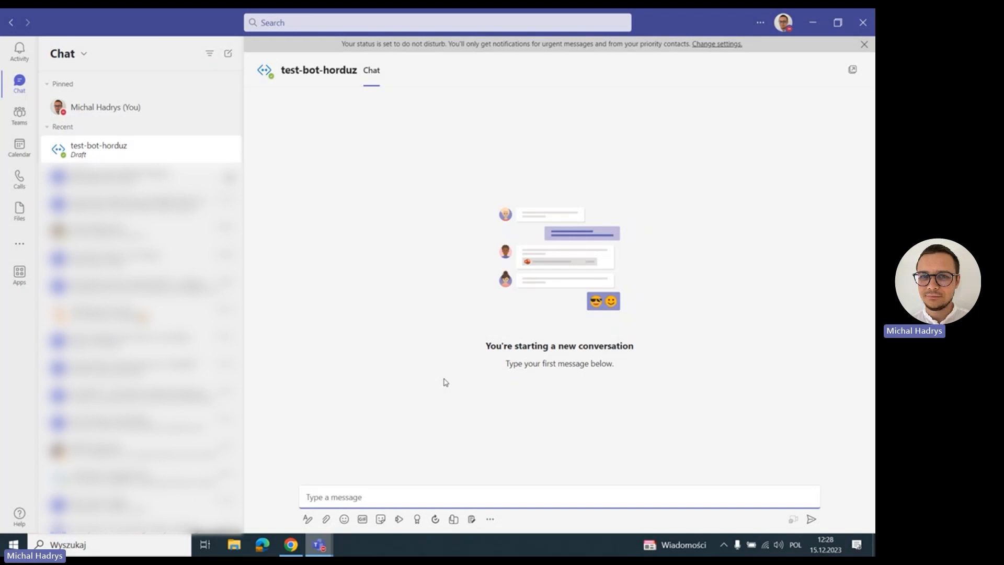
Step: Send test-bot-horduz the question 'show me sales trends of paracetamol'
type("show me sales")
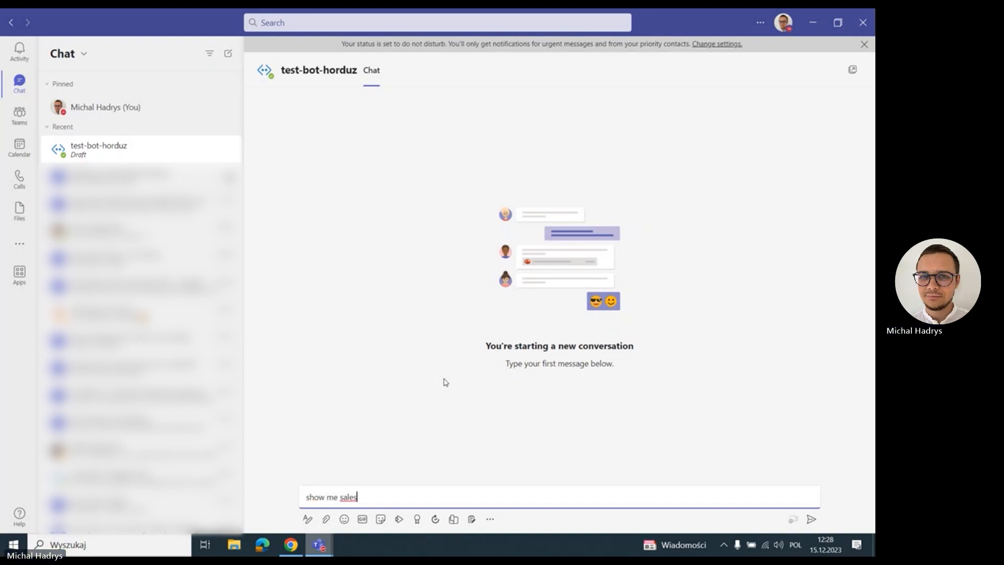
type("trends of paracetam")
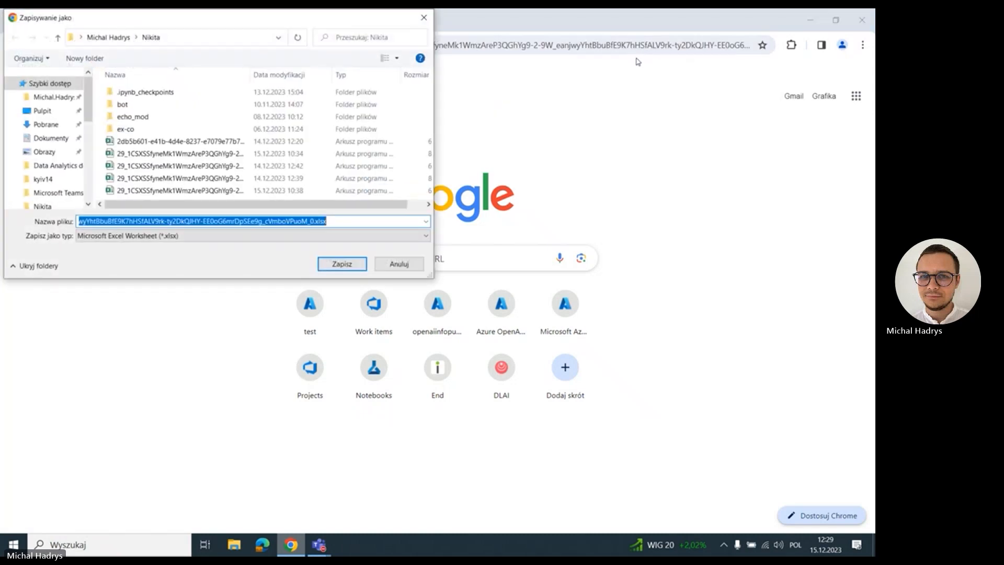
Step: Save the bot's .xlsx sales file with Zapisz, then return to the bot chat
left_click(341, 264)
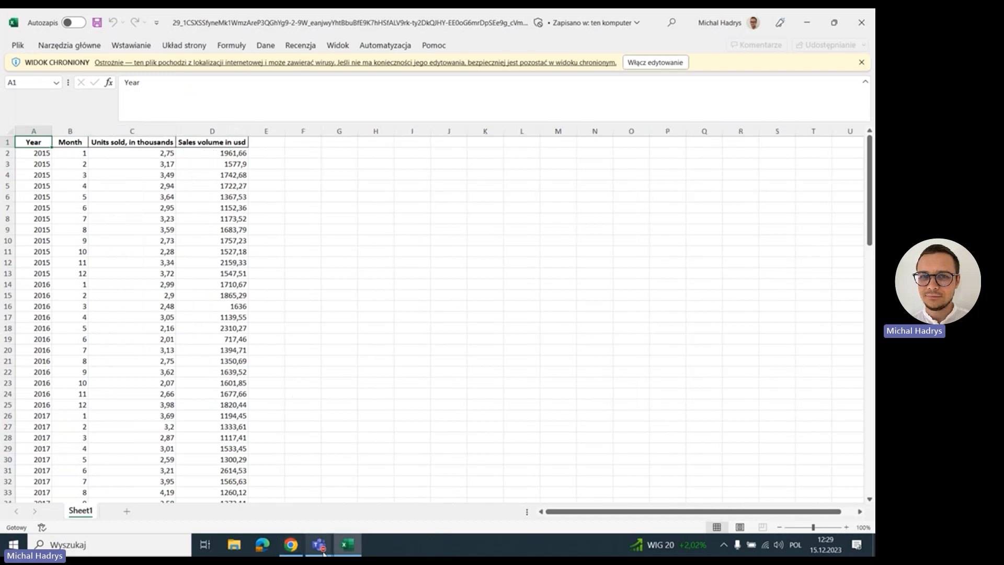
left_click(318, 545)
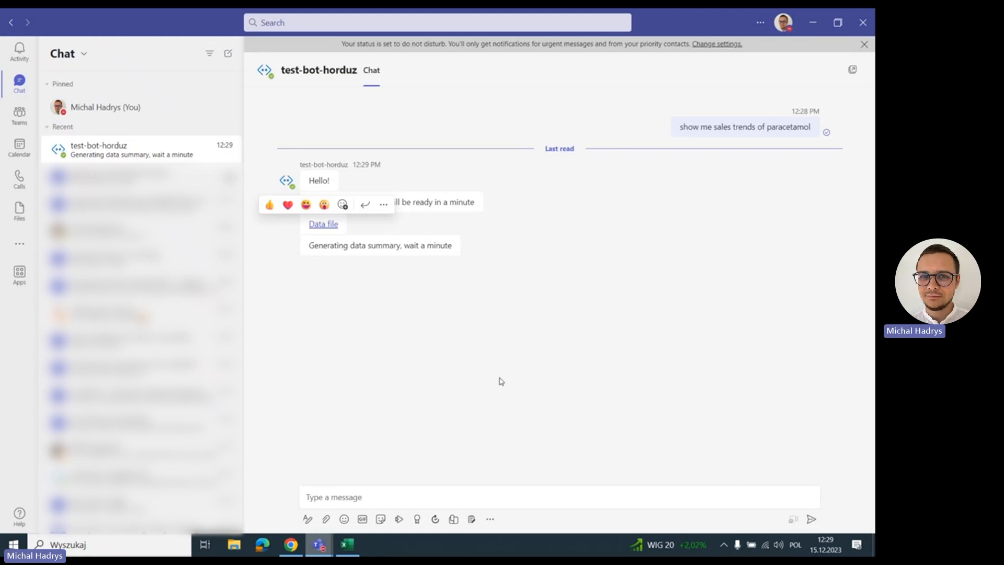
mouse_move(766, 250)
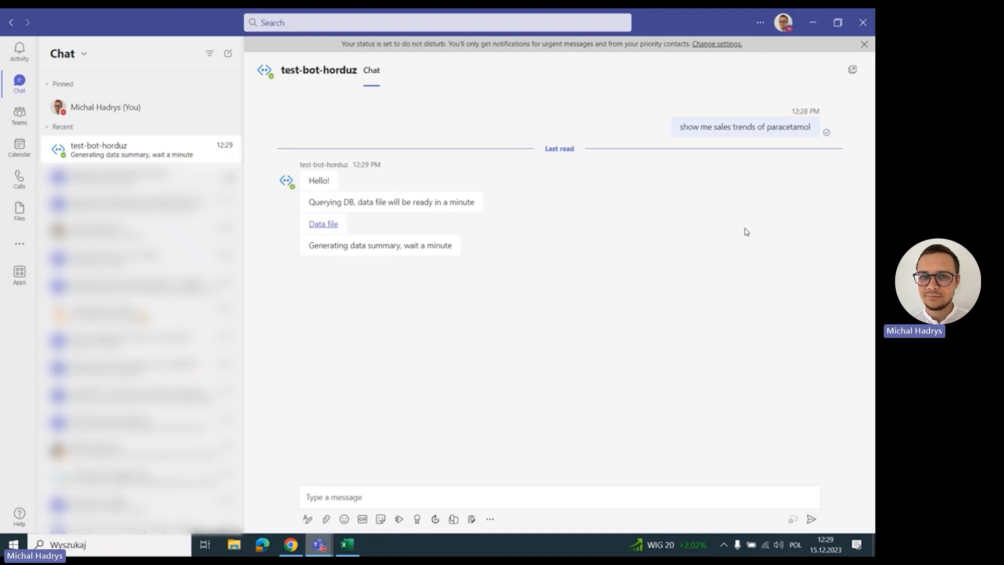
mouse_move(711, 248)
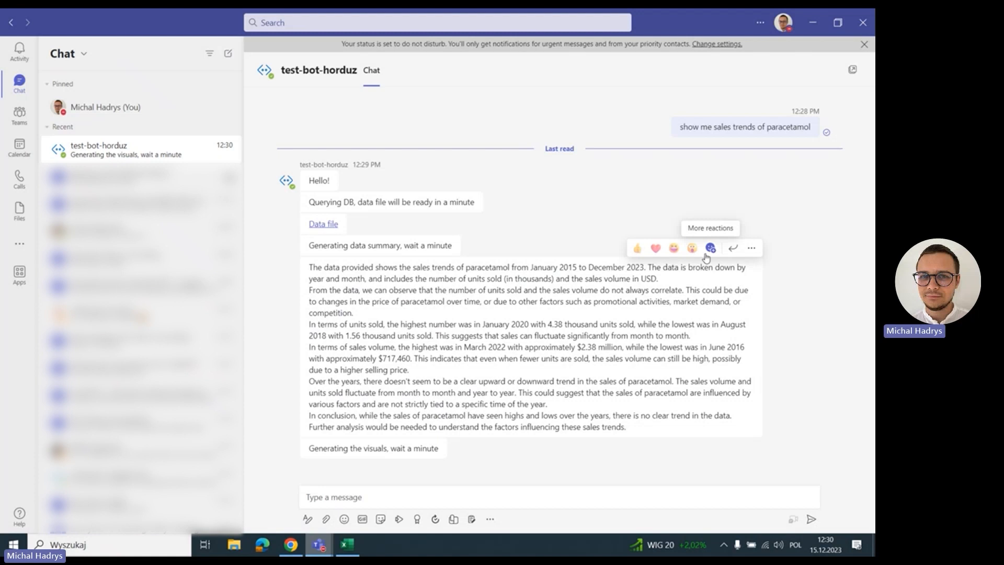
mouse_move(818, 402)
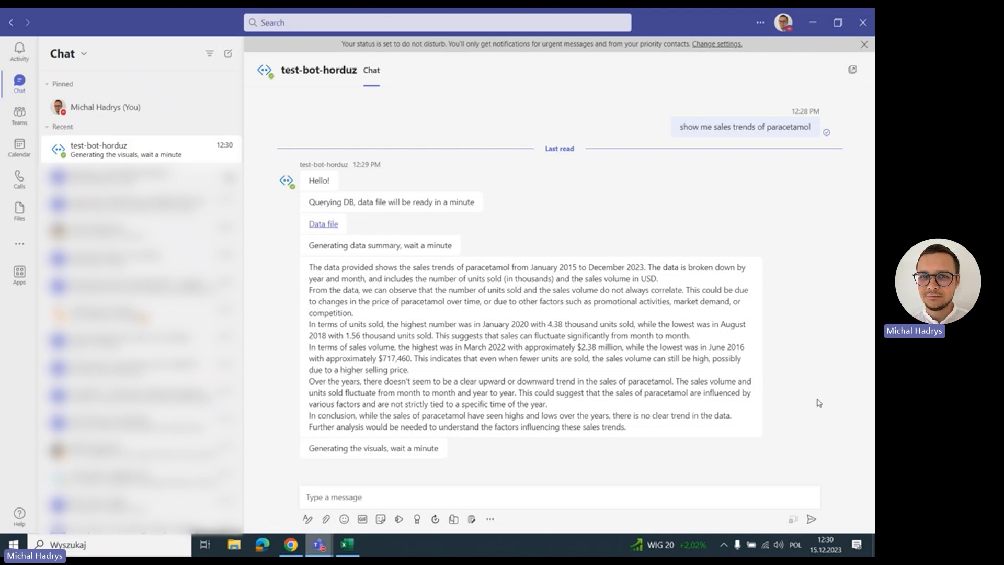
mouse_move(630, 464)
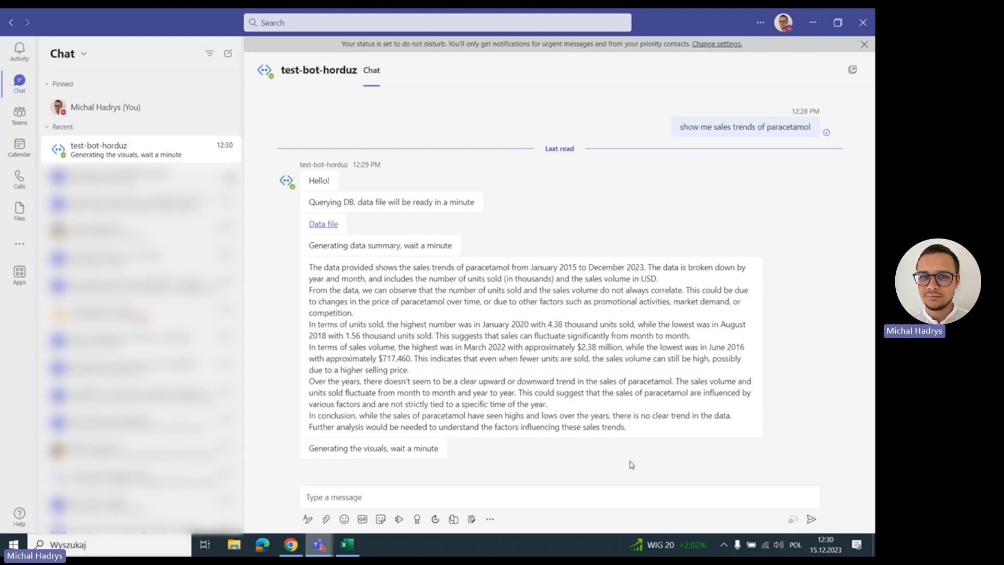
mouse_move(642, 459)
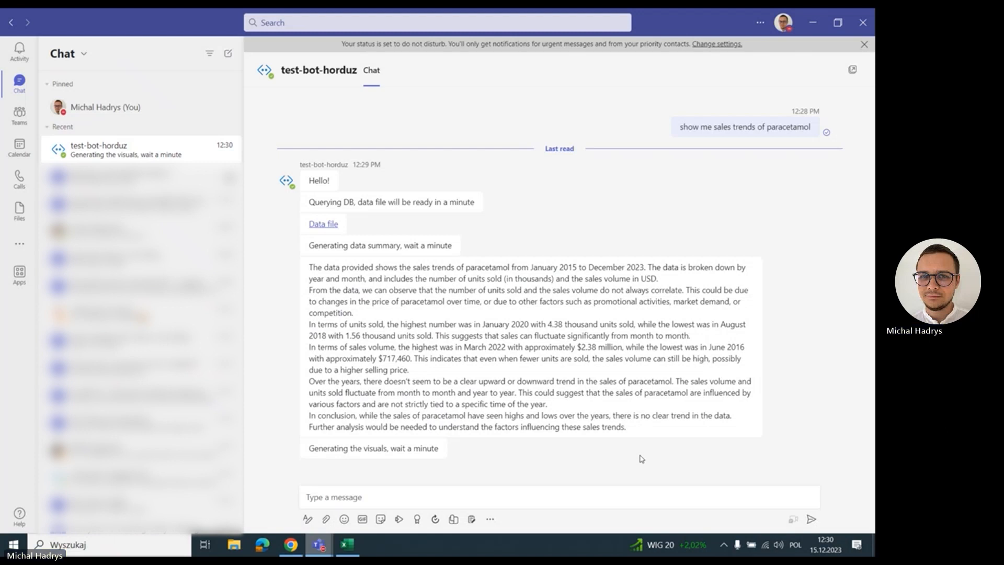
Step: Scroll the chat down to the bot's paracetamol 2015–2023 summary and sales chart
scroll("down", 3)
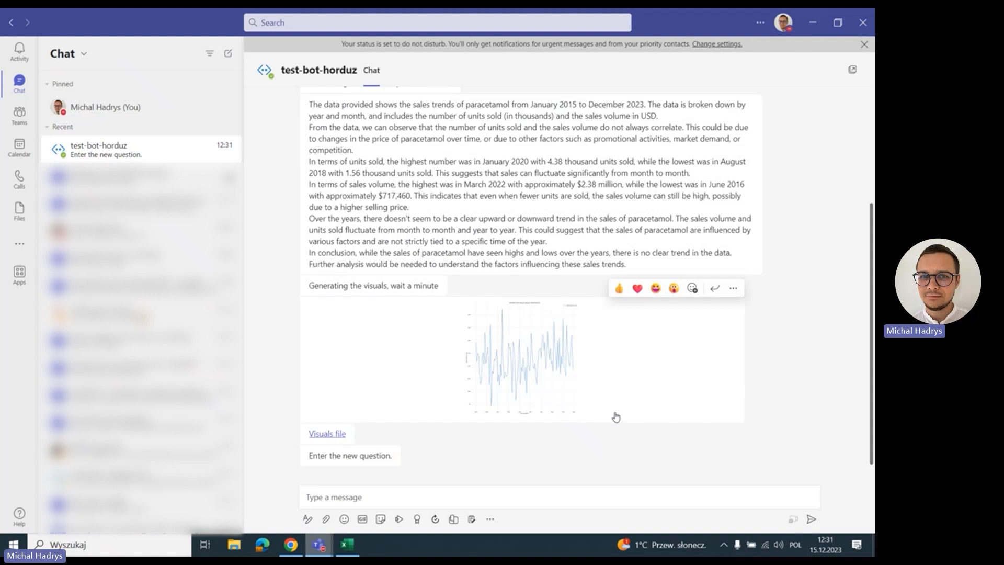
mouse_move(522, 447)
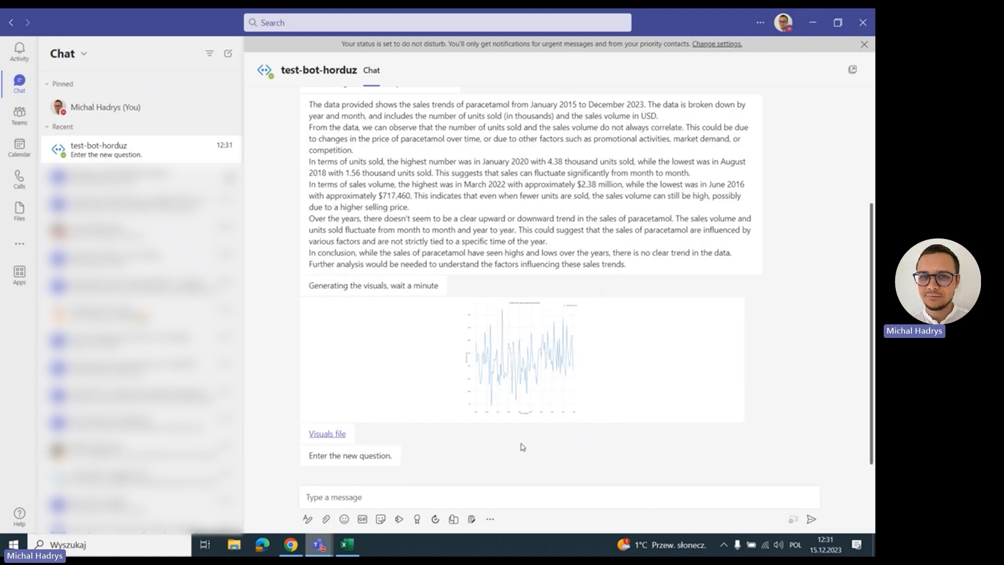
mouse_move(534, 369)
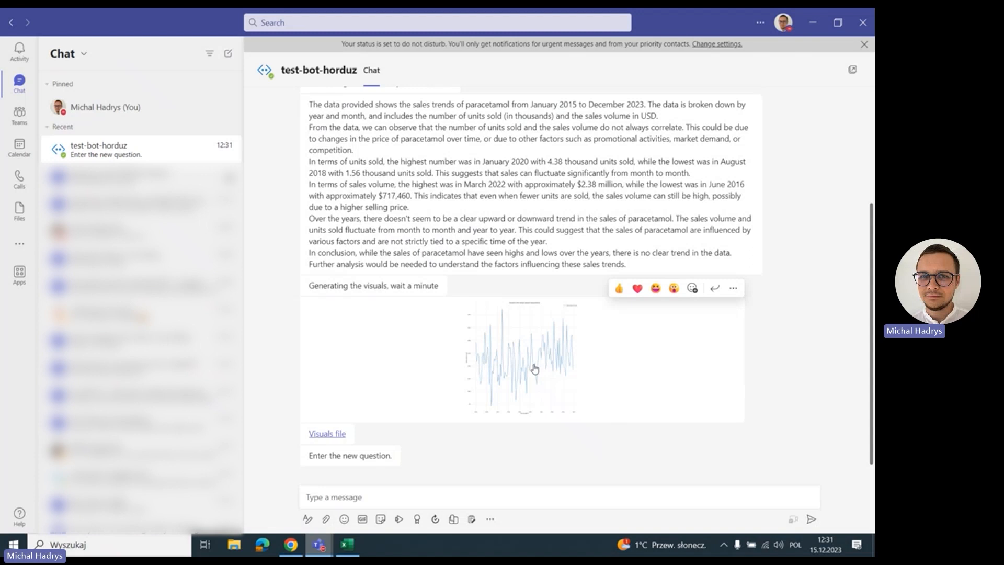
left_click(522, 358)
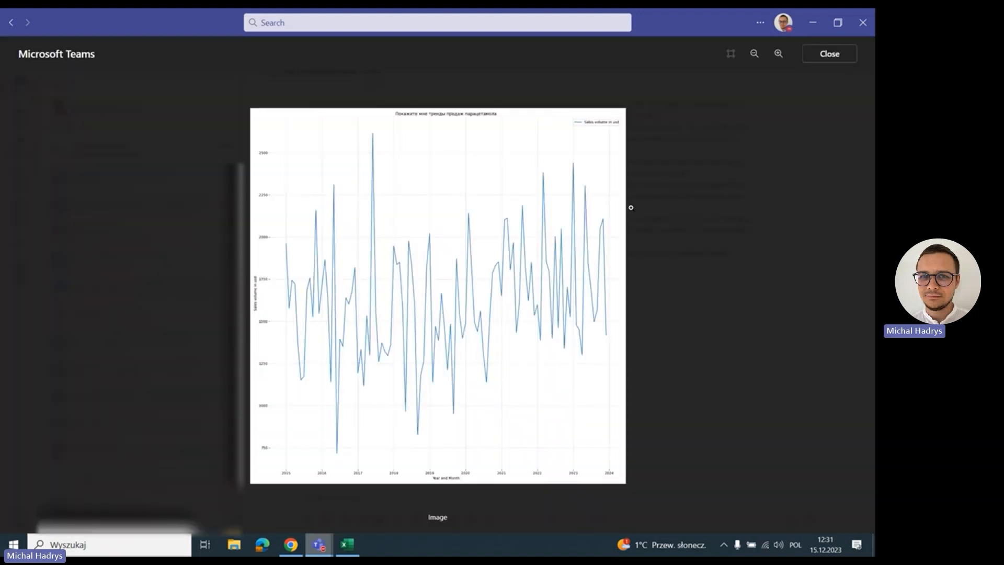
left_click(828, 53)
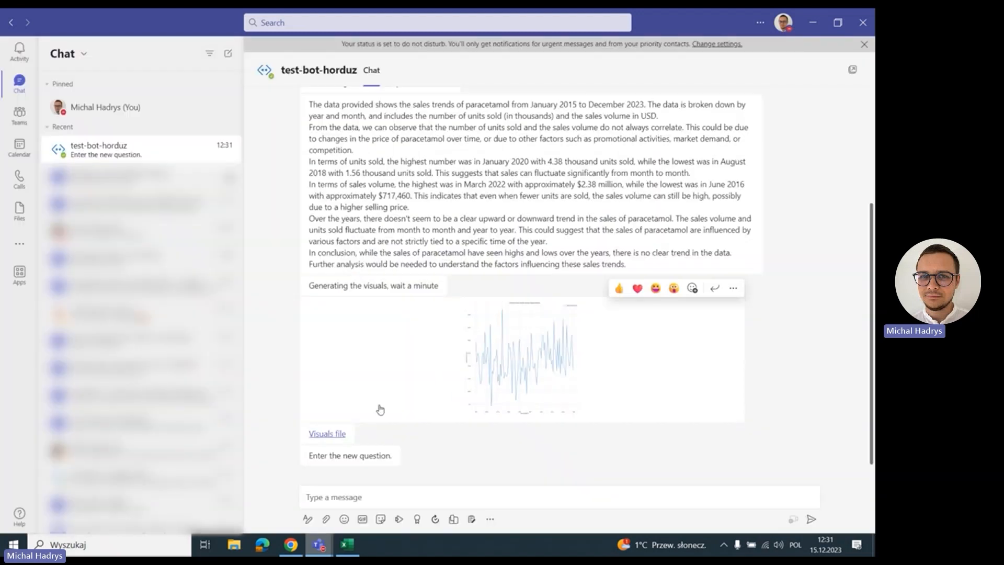
mouse_move(402, 440)
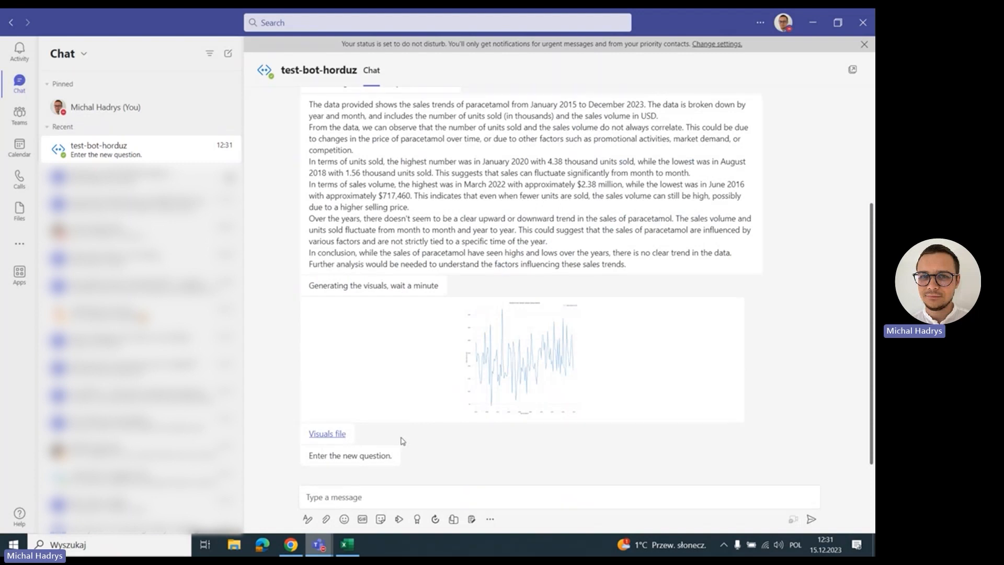
mouse_move(411, 464)
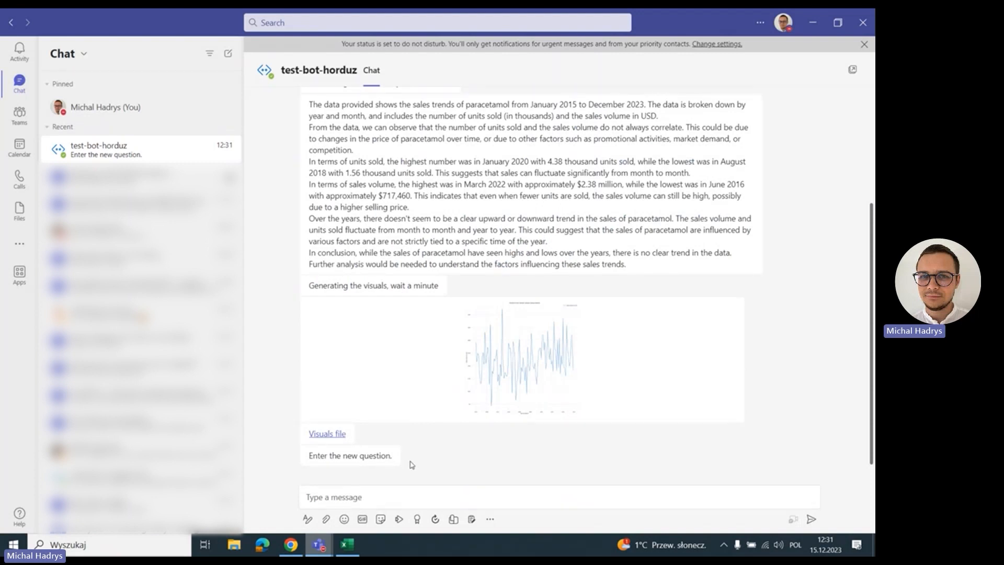
Step: Ask the bot 'what is the best selling drug for each company in 2022' and scroll to its reply
left_click(415, 496)
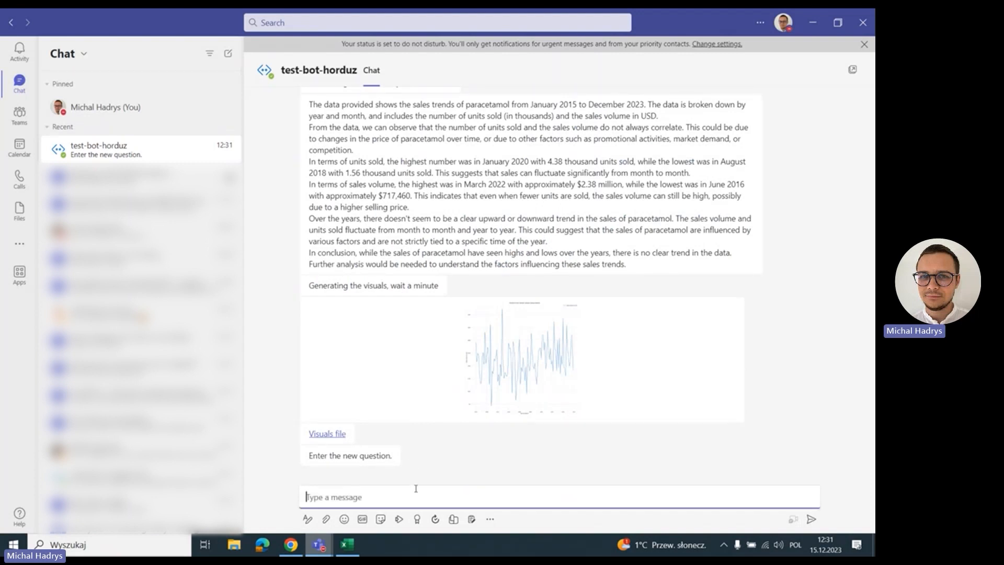
type("what is the b")
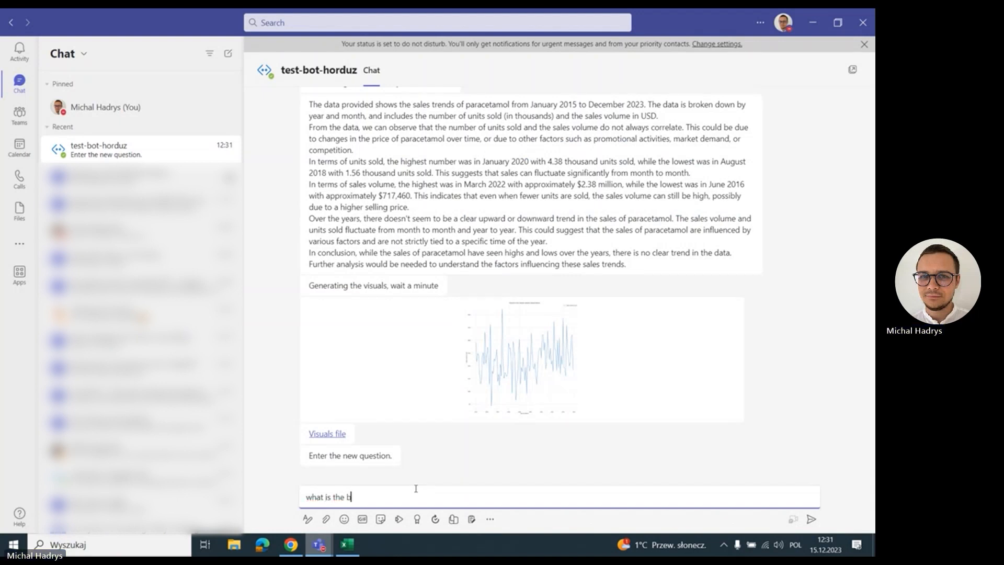
type("est selling d")
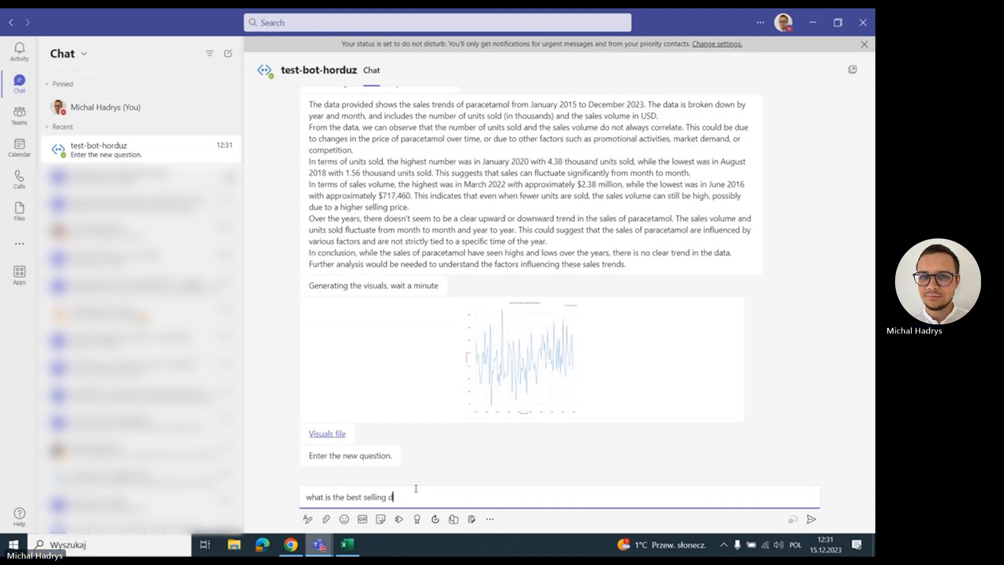
type("rug for each company")
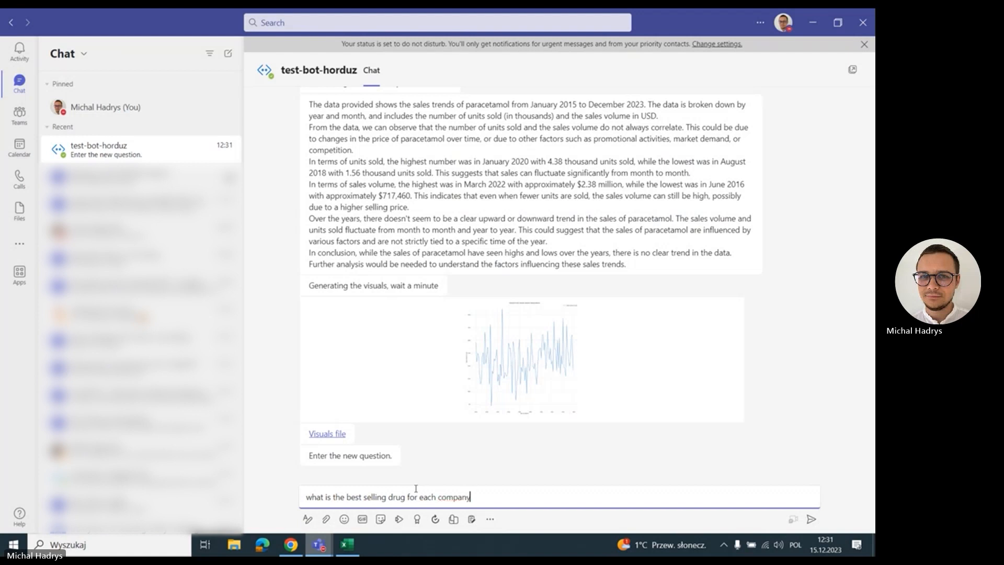
type("in 2022")
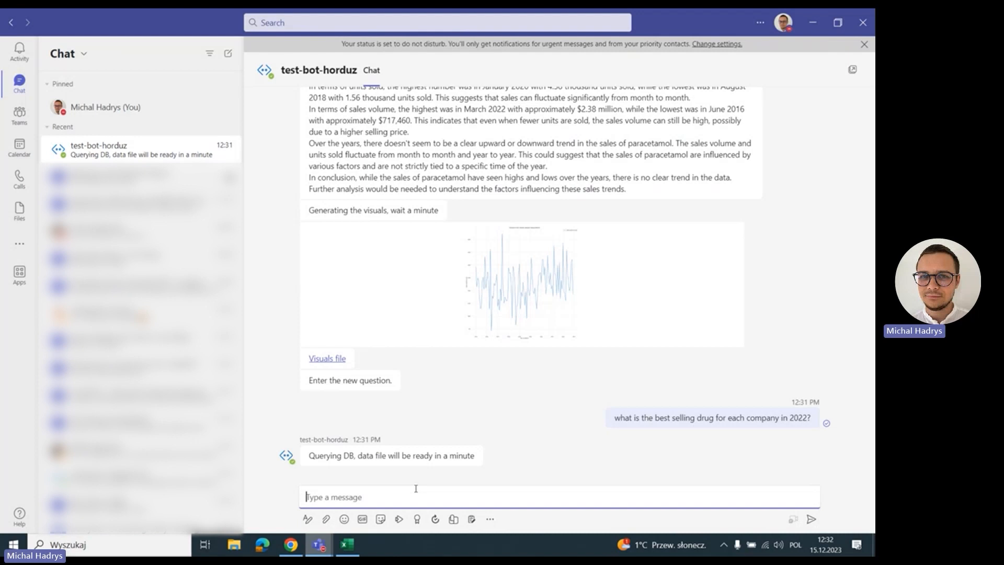
mouse_move(423, 496)
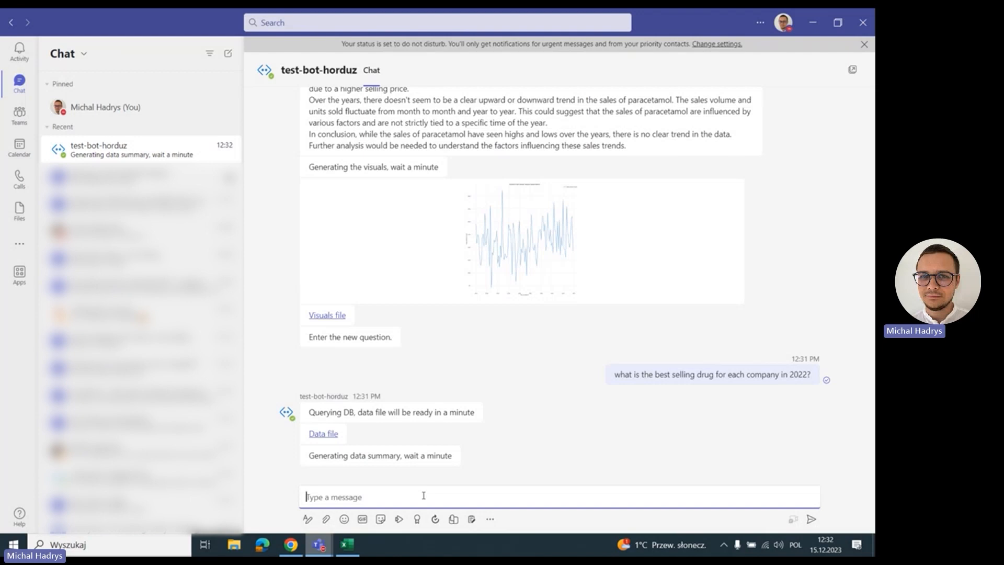
scroll("down", 3)
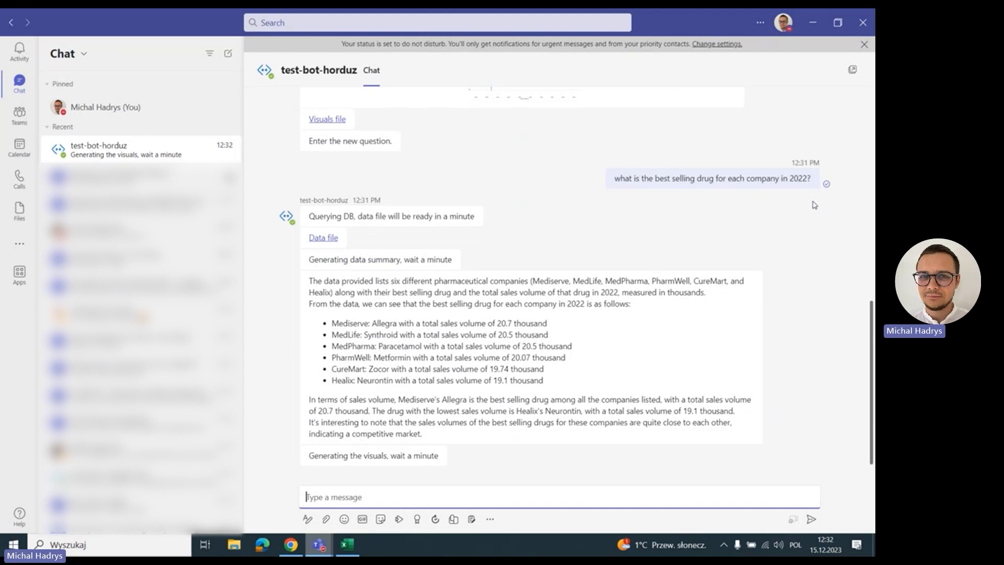
mouse_move(592, 457)
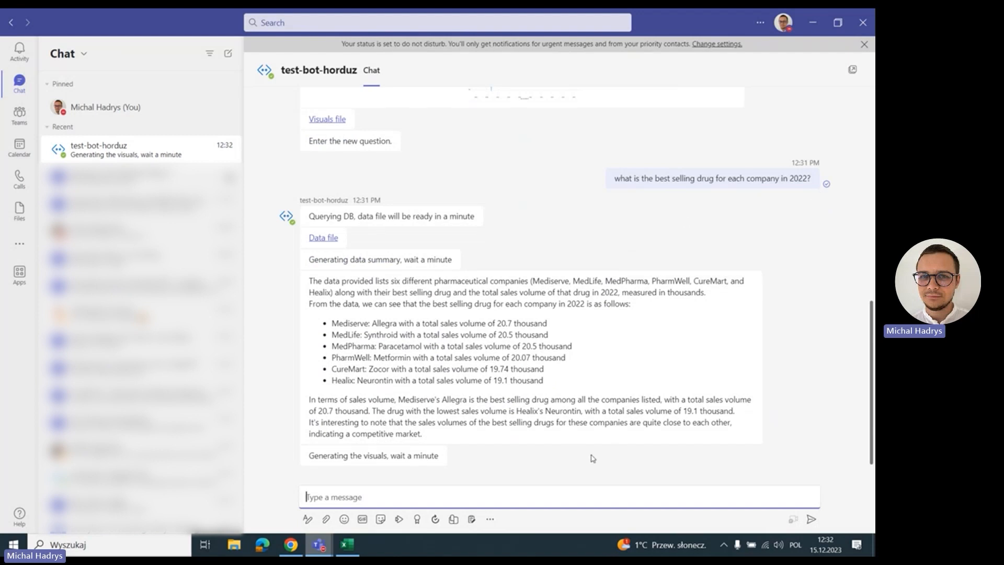
mouse_move(568, 437)
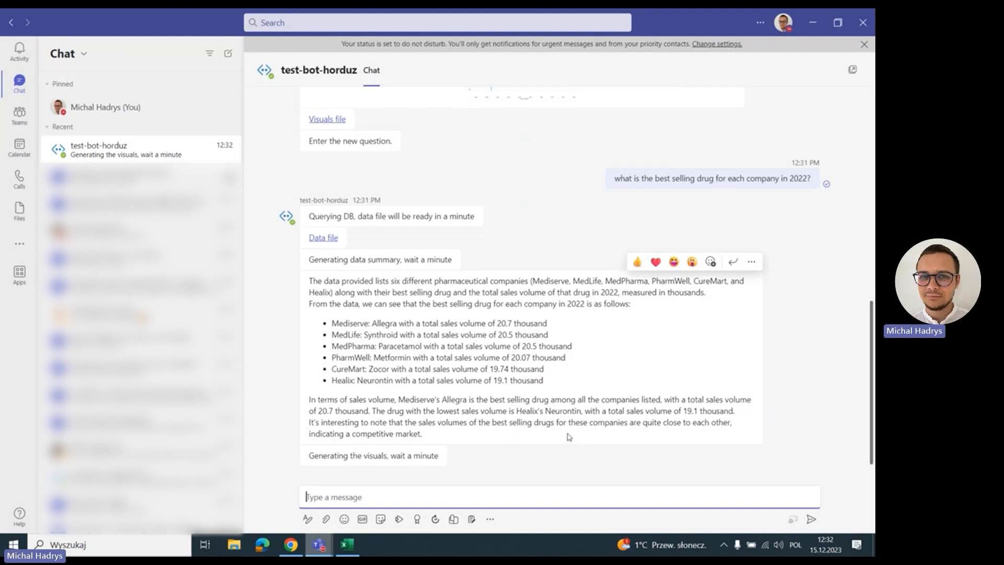
mouse_move(569, 449)
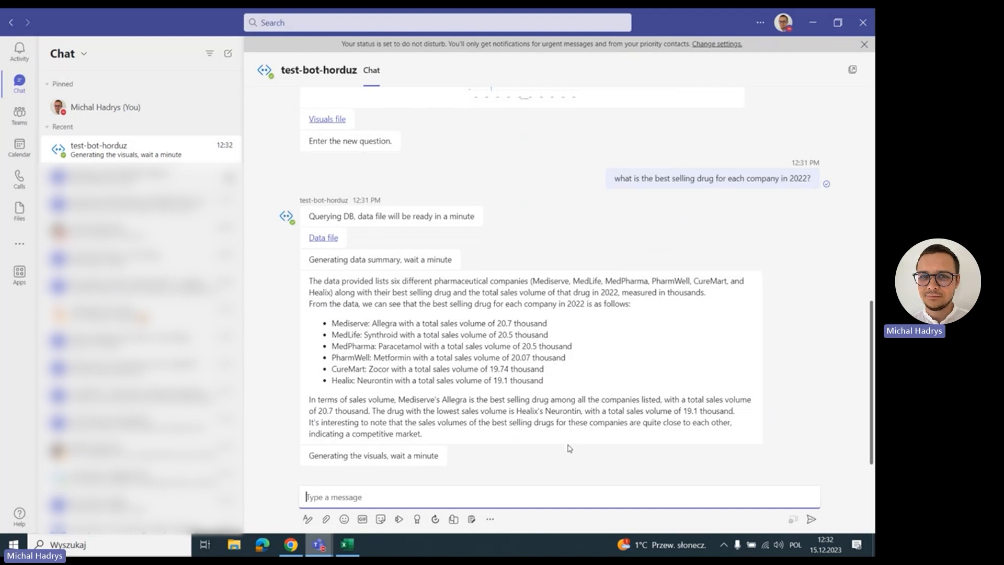
mouse_move(502, 478)
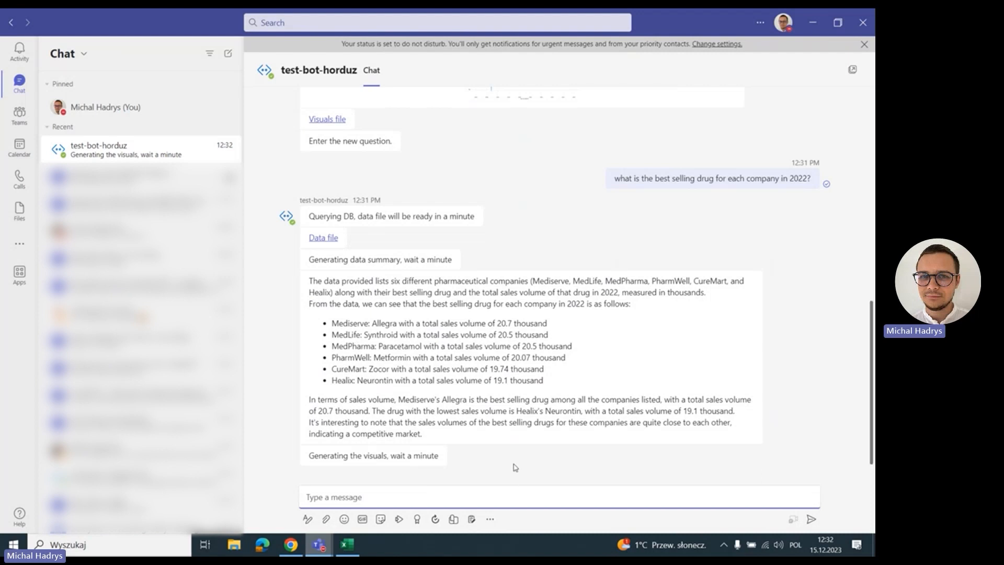
mouse_move(509, 447)
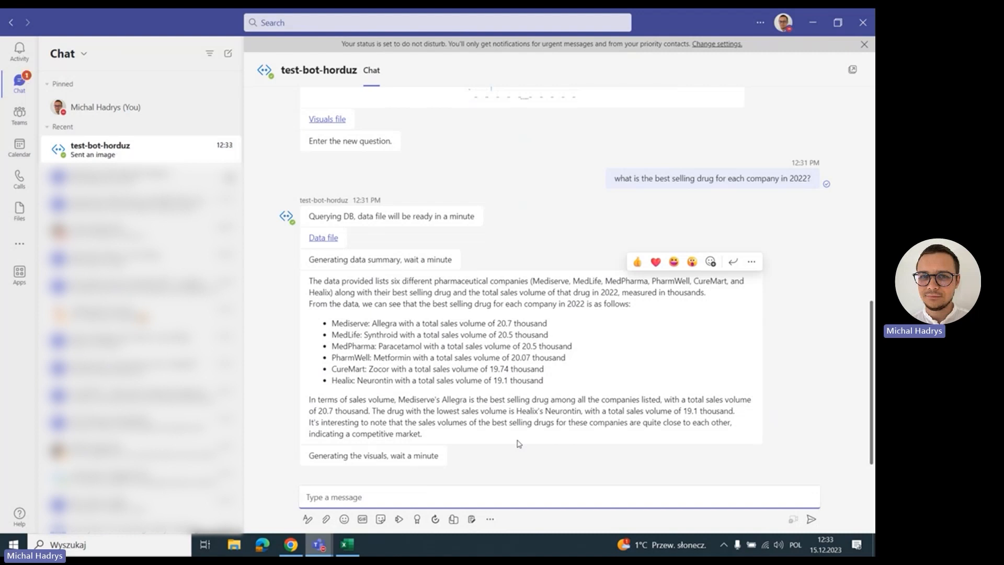
Step: Scroll down to the bot's chart of 2022 best-seller sales volumes and Visuals file link
scroll("down", 3)
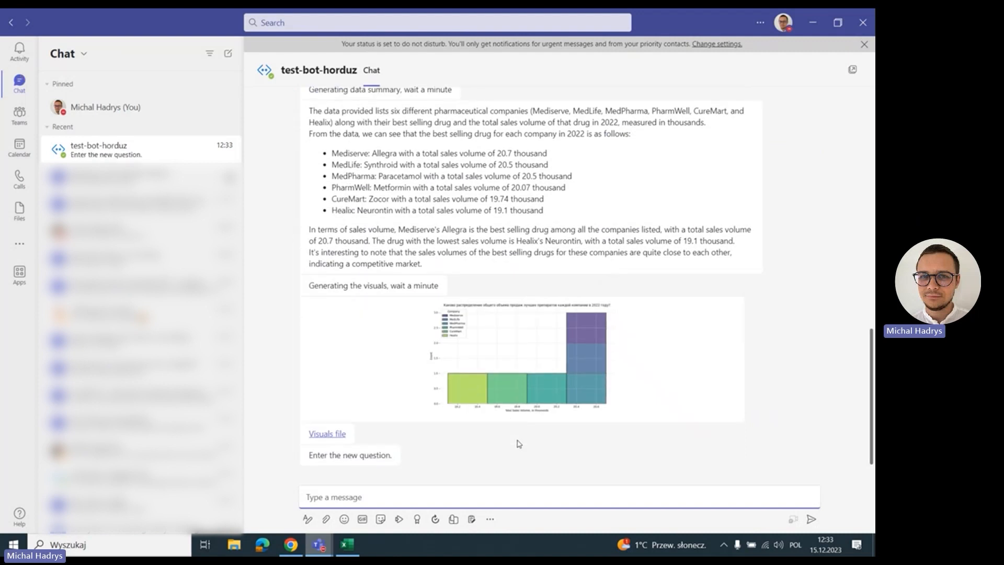
mouse_move(554, 432)
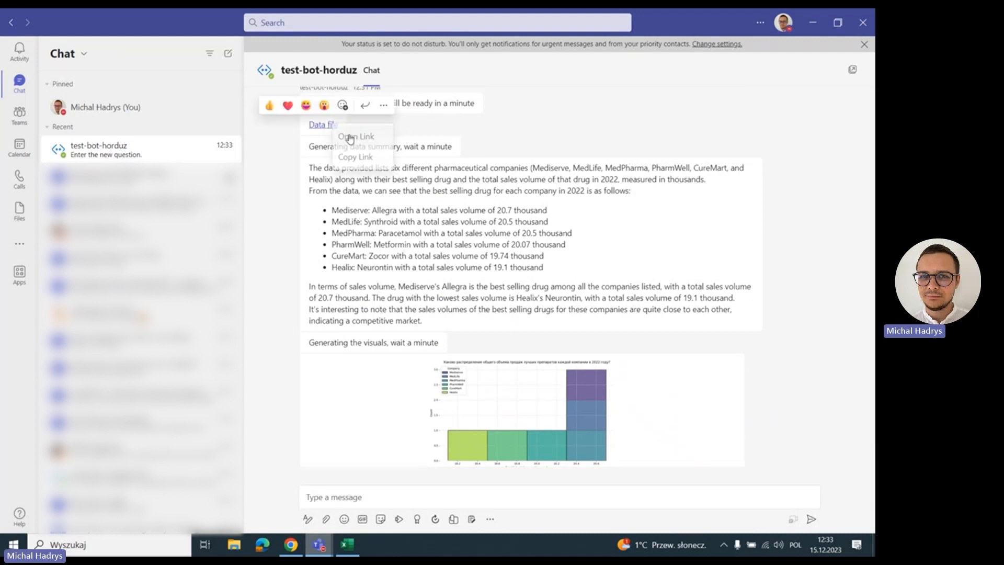
Step: Open the bot's 'Data file' link for the 2022 best-seller question in the browser
left_click(356, 136)
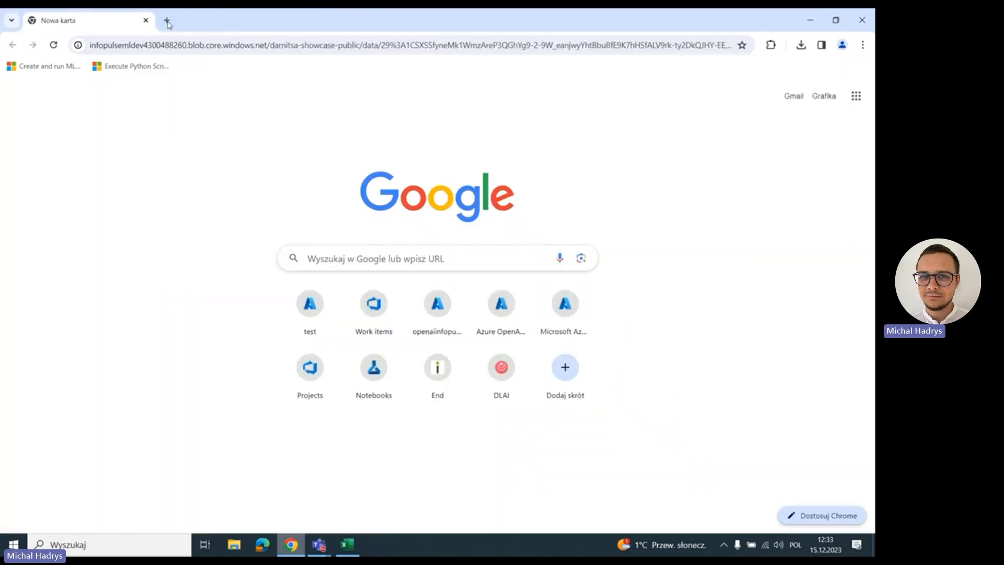
Step: Open the downloaded .xlsx data file from Chrome's Downloads list into Excel
left_click(168, 20)
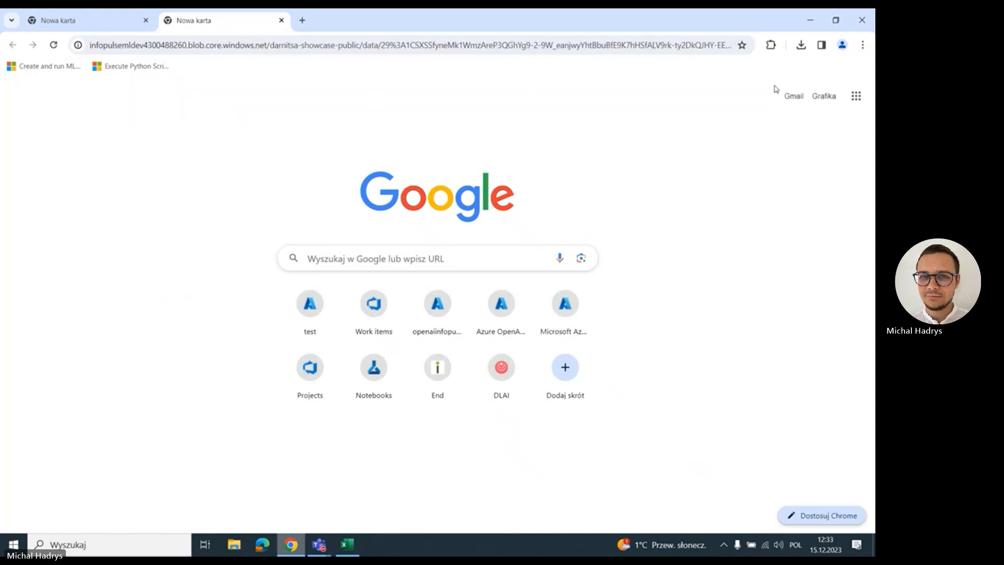
left_click(799, 45)
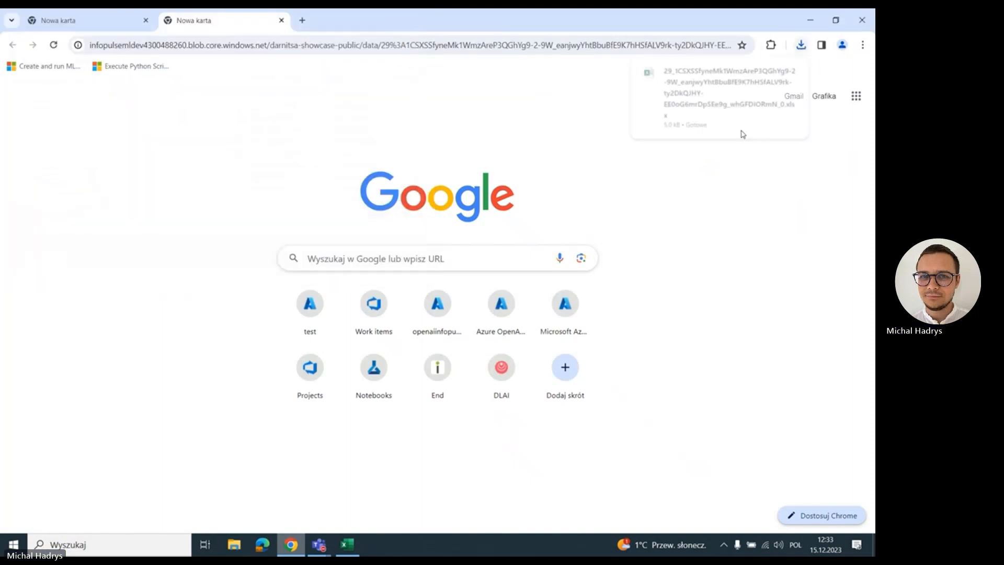
left_click(727, 93)
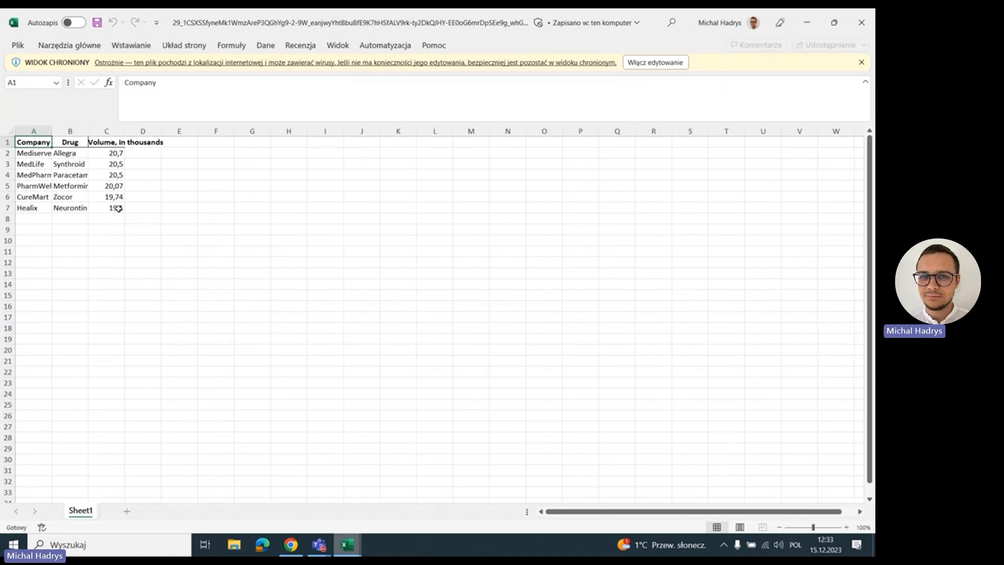
mouse_move(806, 22)
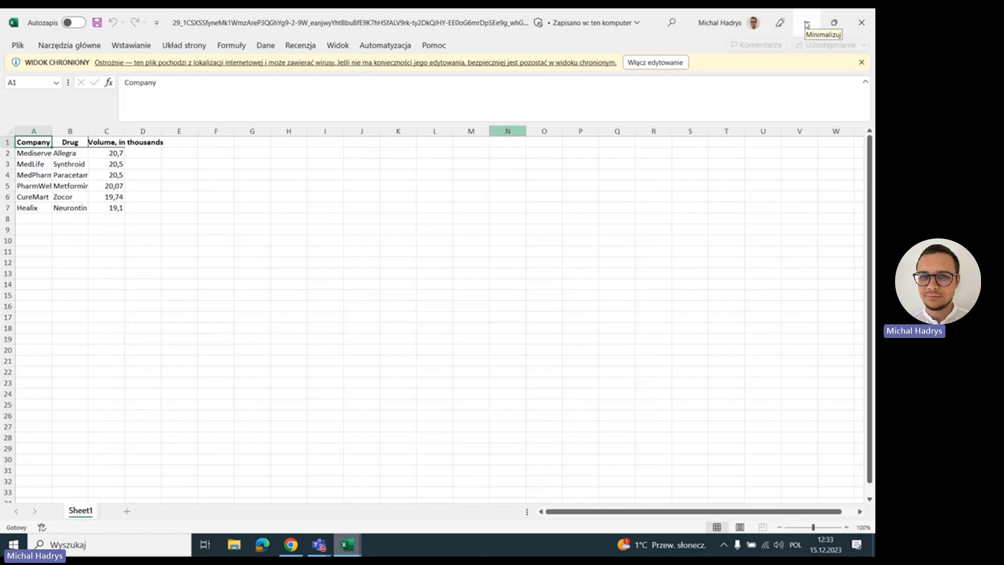
mouse_move(318, 544)
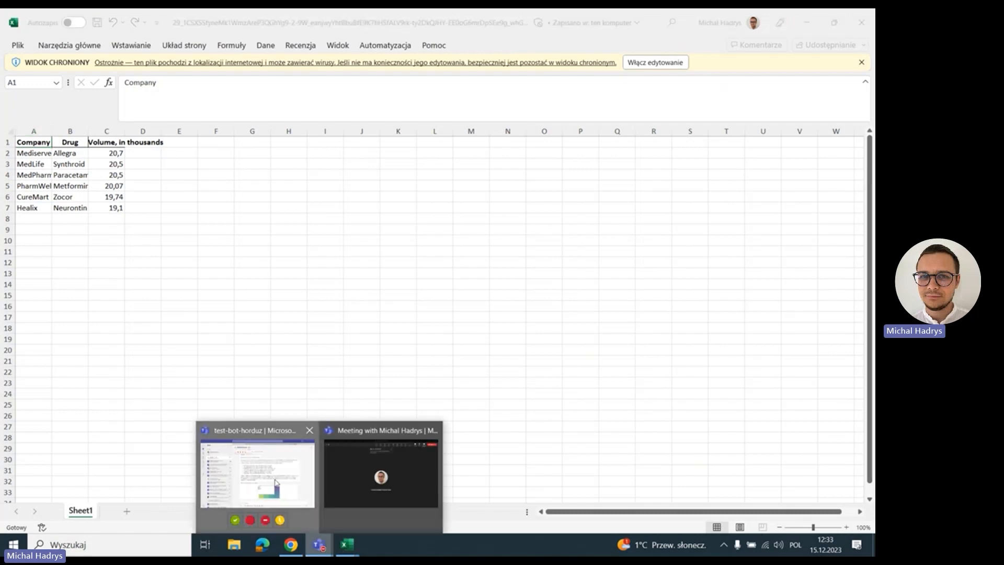
Step: Return from the Company/Drug/Volume sheet in Excel to the test-bot-horduz Teams chat
left_click(258, 471)
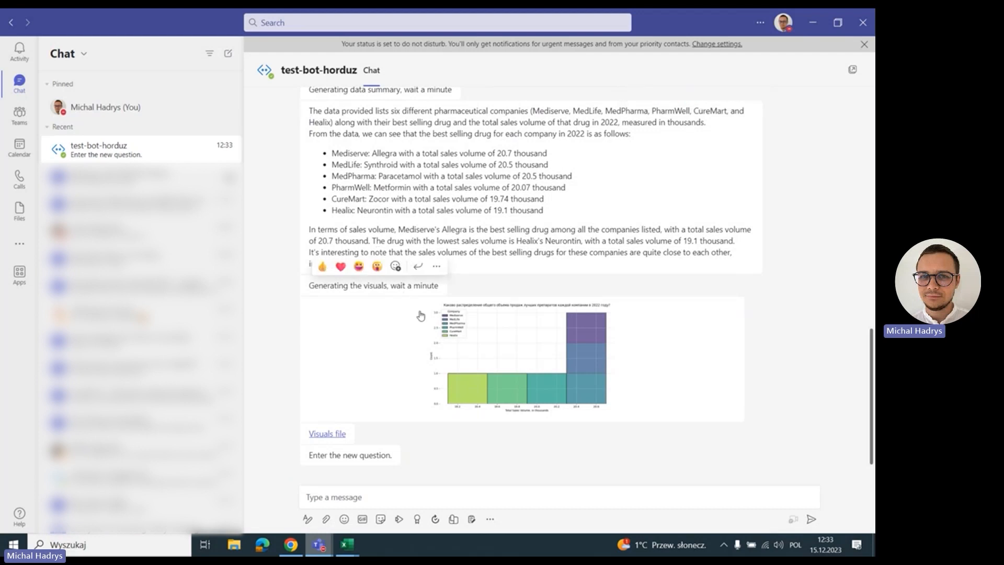
left_click(519, 357)
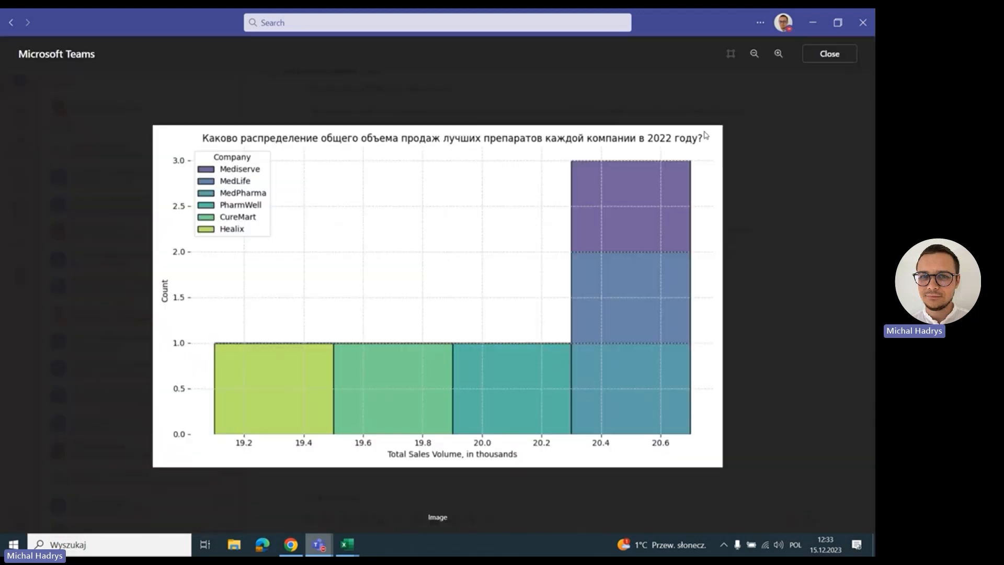
left_click(829, 53)
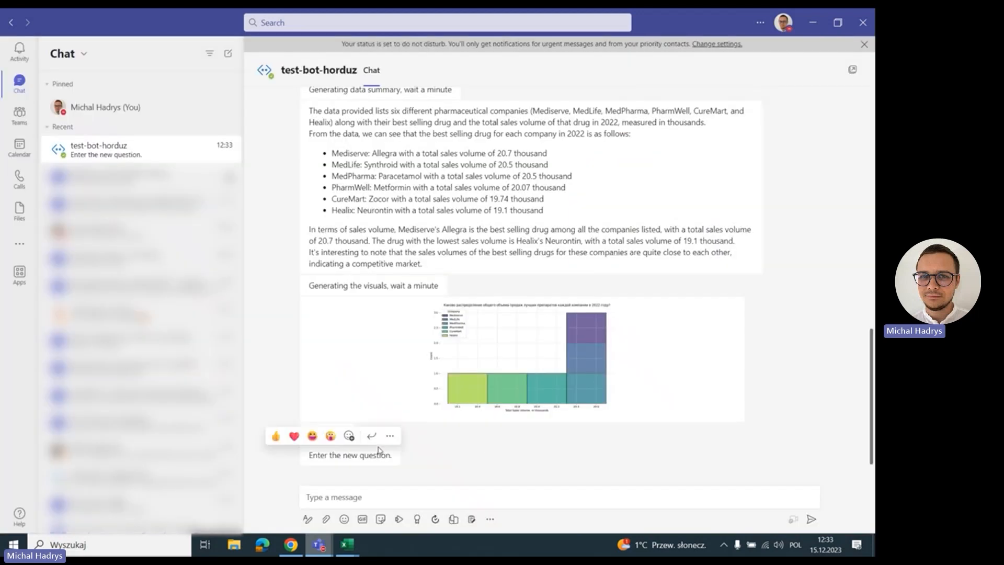
mouse_move(462, 489)
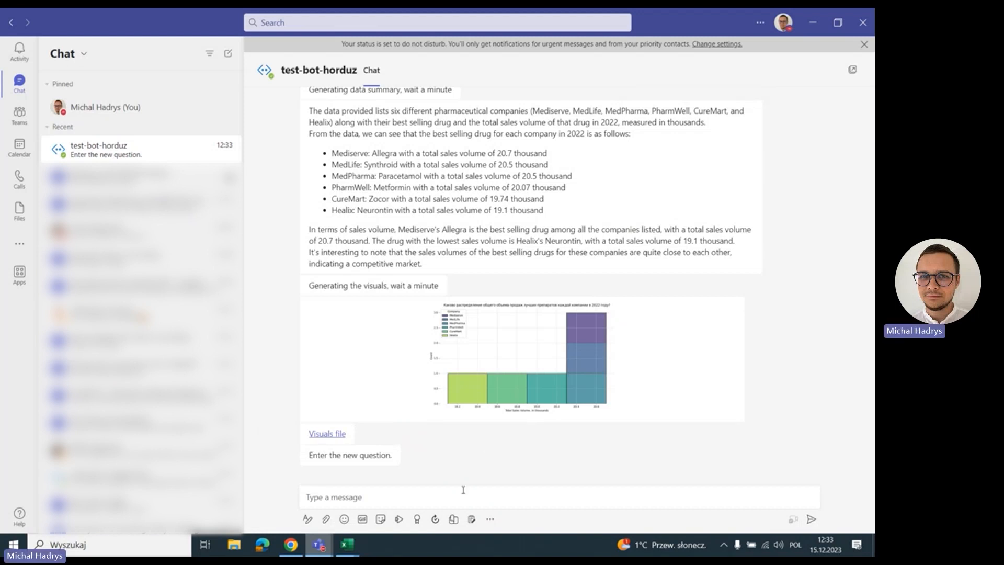